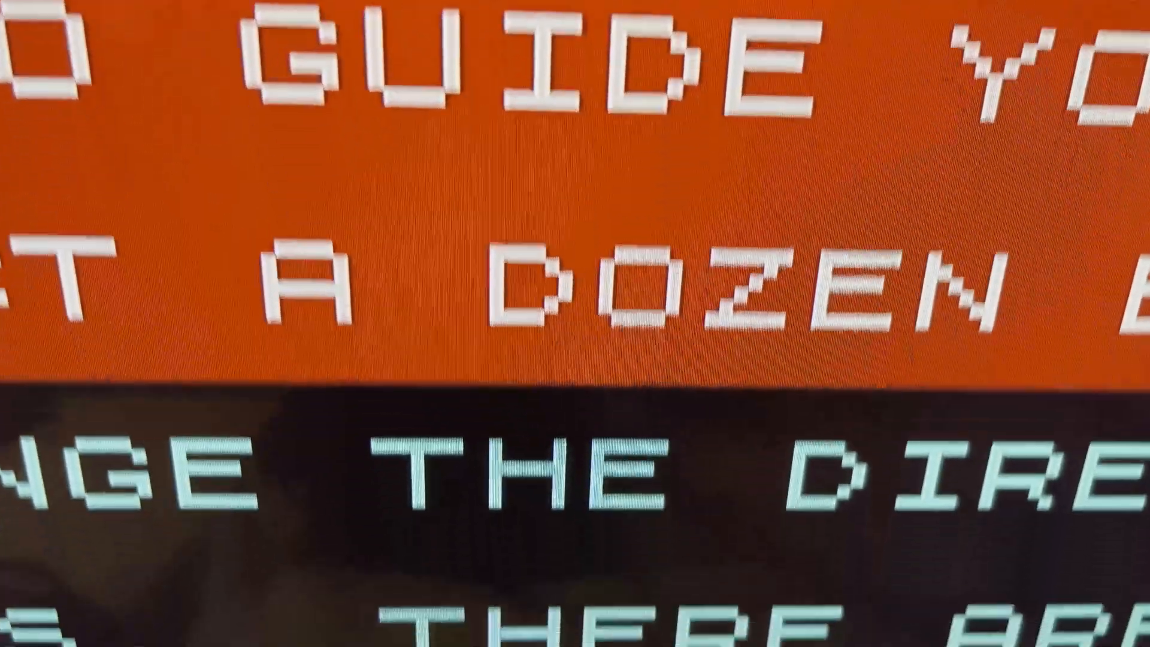
{"action": "scroll", "scroll_direction": "down", "scroll_amount": 3}
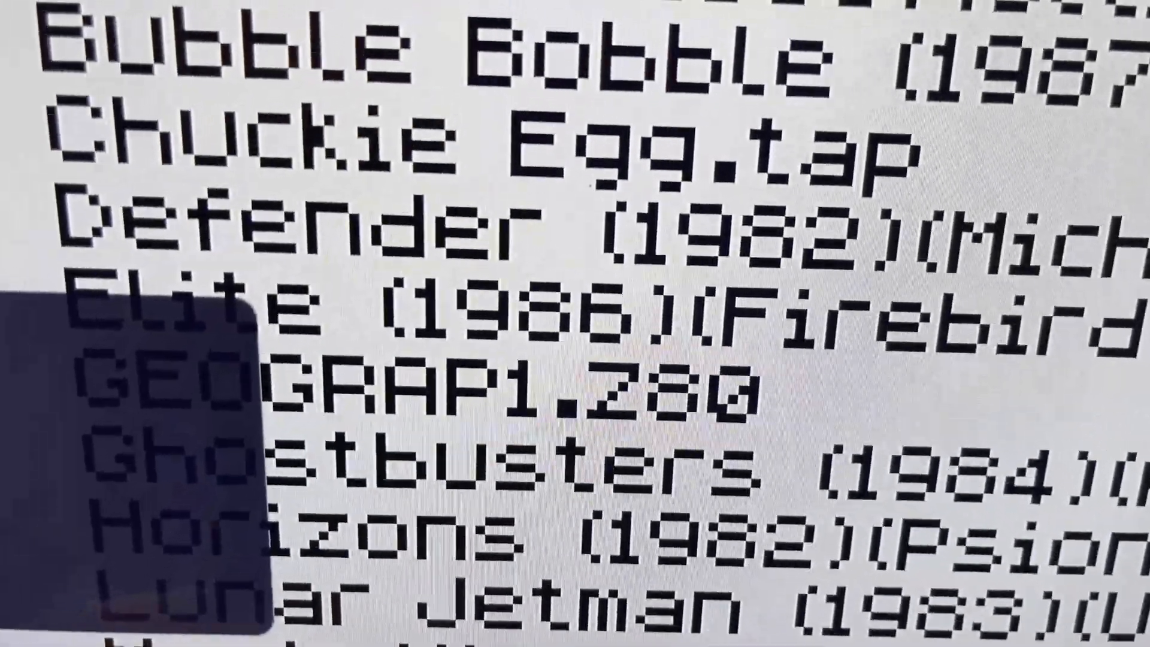
{"action": "scroll", "scroll_direction": "down", "scroll_amount": 3}
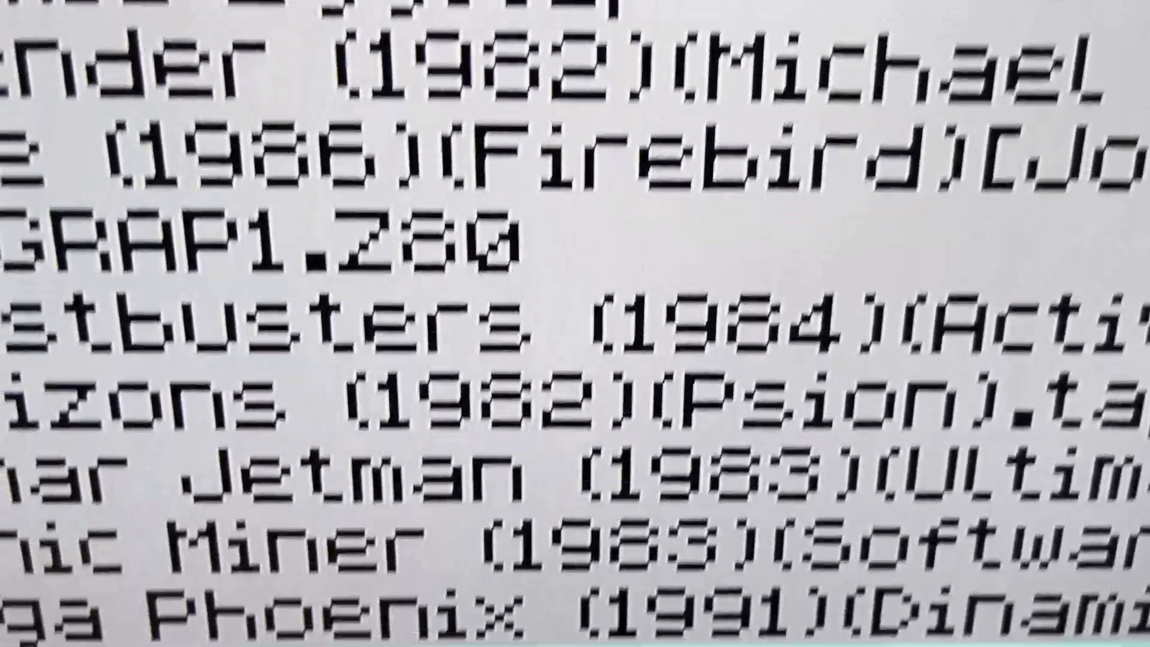